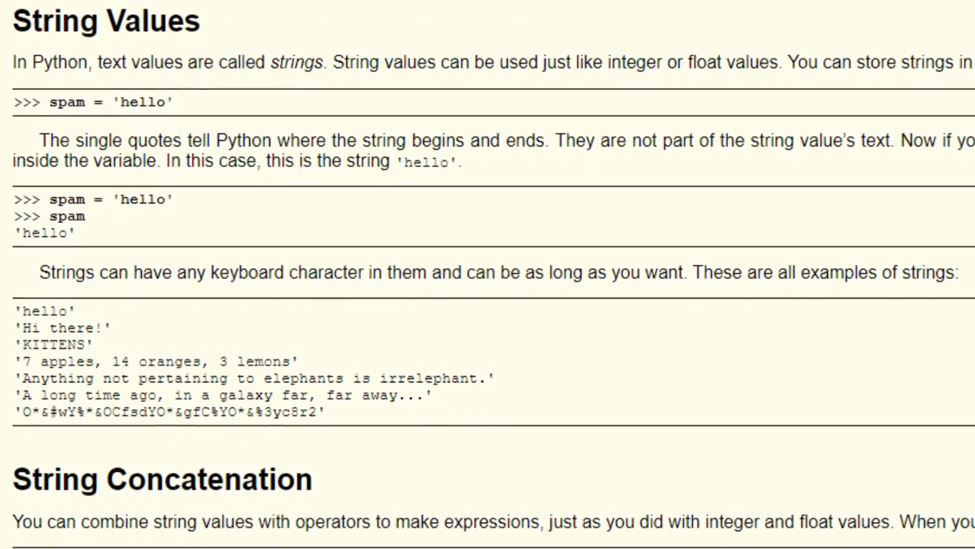
Scroll through the Godot learning resources and pick one to view.
{"action": "scroll", "scroll_direction": "down", "scroll_amount": 3}
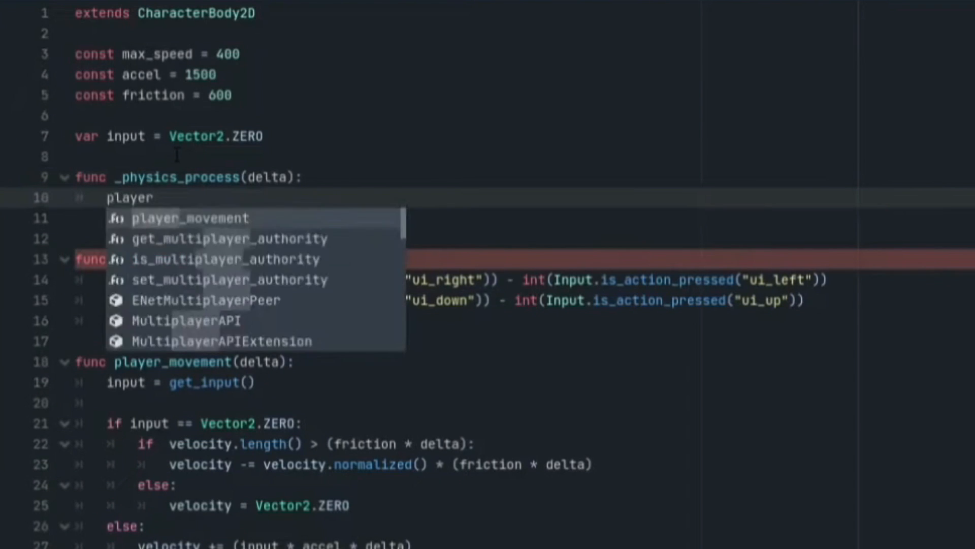
{"action": "left_click", "coordinate": [191, 217]}
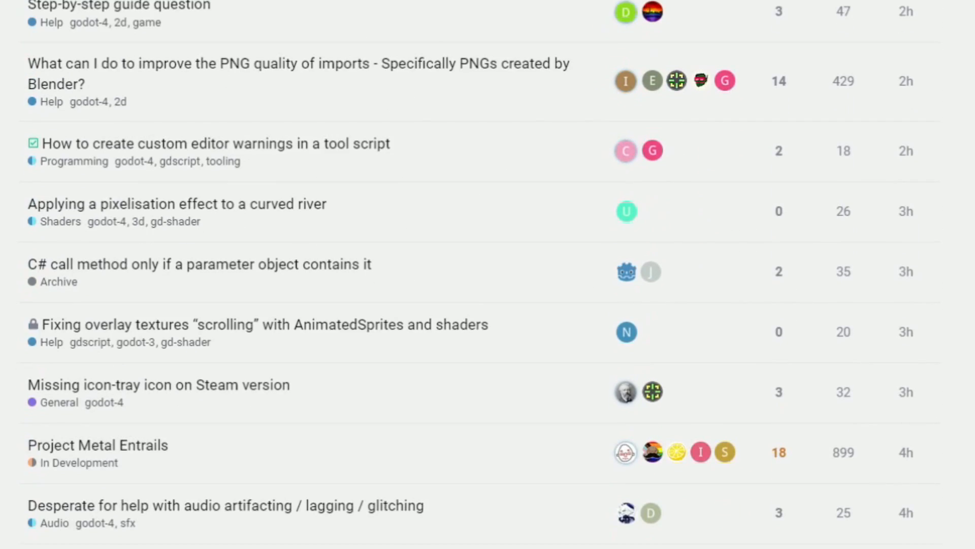
{"action": "scroll", "scroll_direction": "down", "scroll_amount": 3}
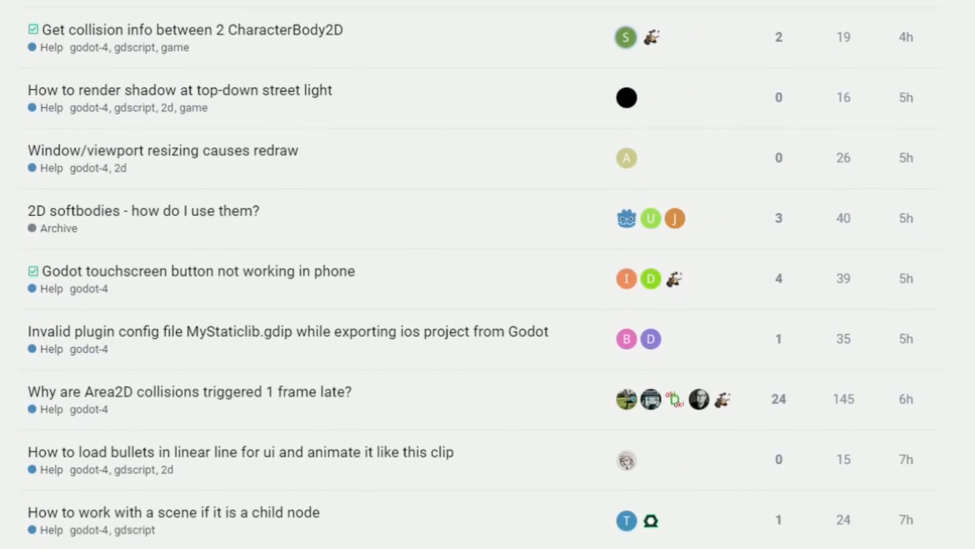
{"action": "scroll", "scroll_direction": "down", "scroll_amount": 3}
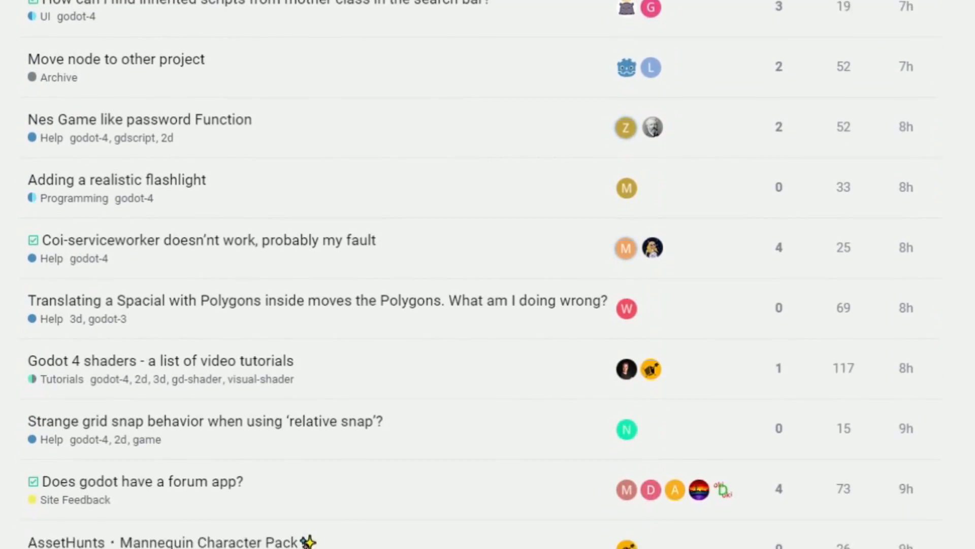
{"action": "scroll", "scroll_direction": "down", "scroll_amount": 3}
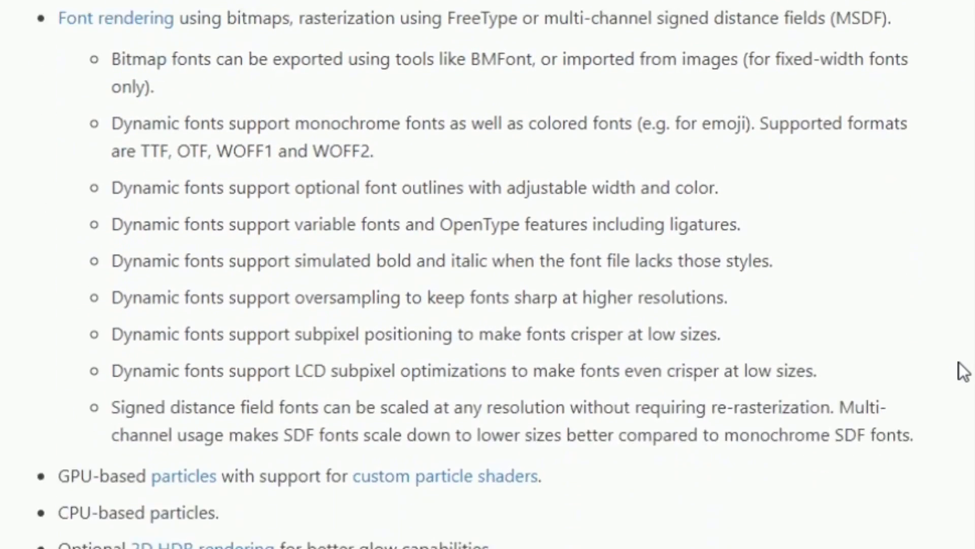
{"action": "scroll", "scroll_direction": "down", "scroll_amount": 3}
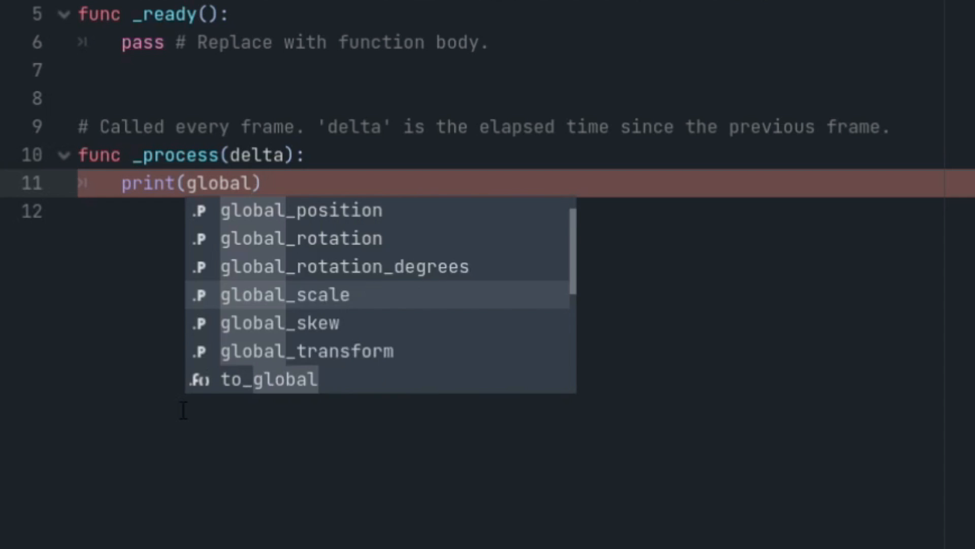
Write _process lines using get_global_mouse_position(), storing it in mouse_pos and assigning self.position.
{"action": "type", "text": "get_global_mouse_position().angle())"}
{"action": "left_click", "coordinate": [525, 212]}
{"action": "type", "text": "var mouse_pos"}
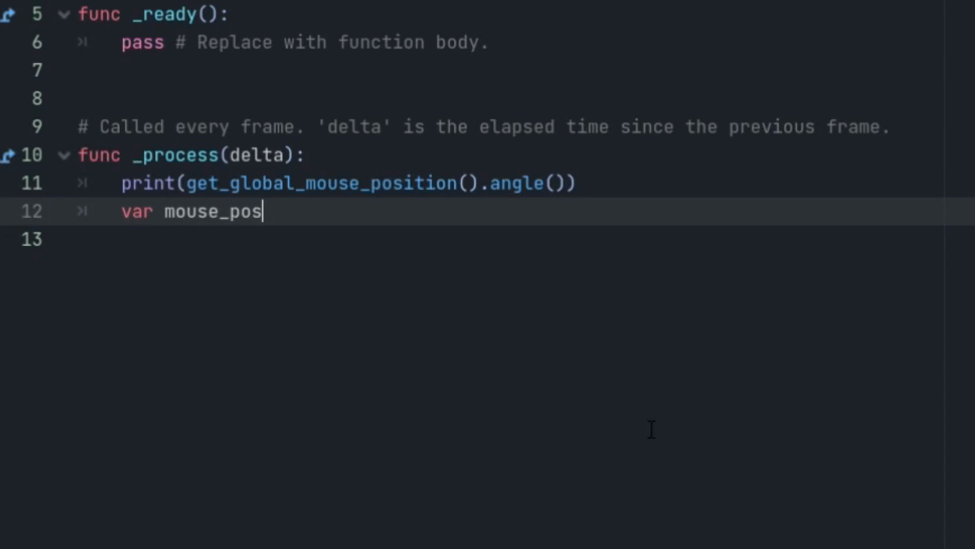
{"action": "type", "text": "= get_global_mouse_position()"}
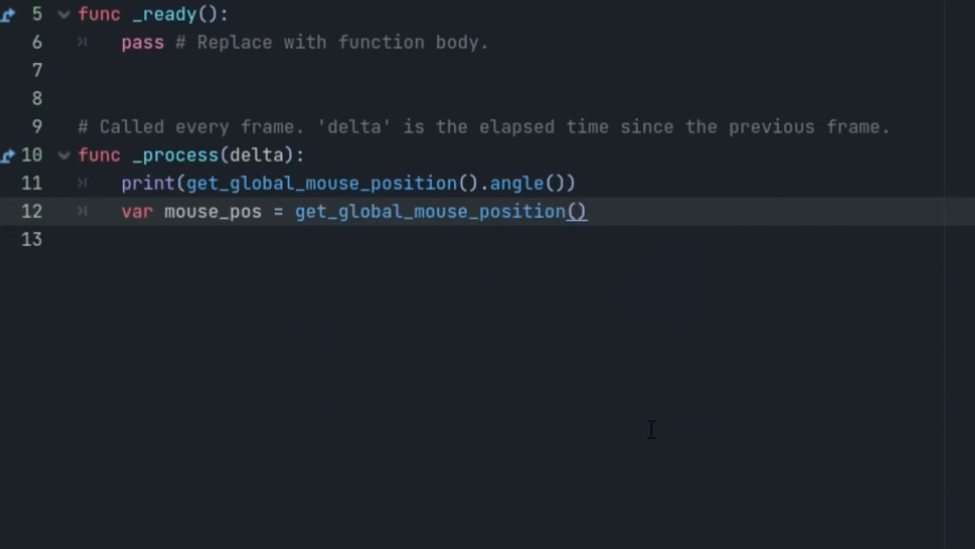
{"action": "type", "text": "self.position ="}
{"action": "type", "text": "get_global_mouse"}
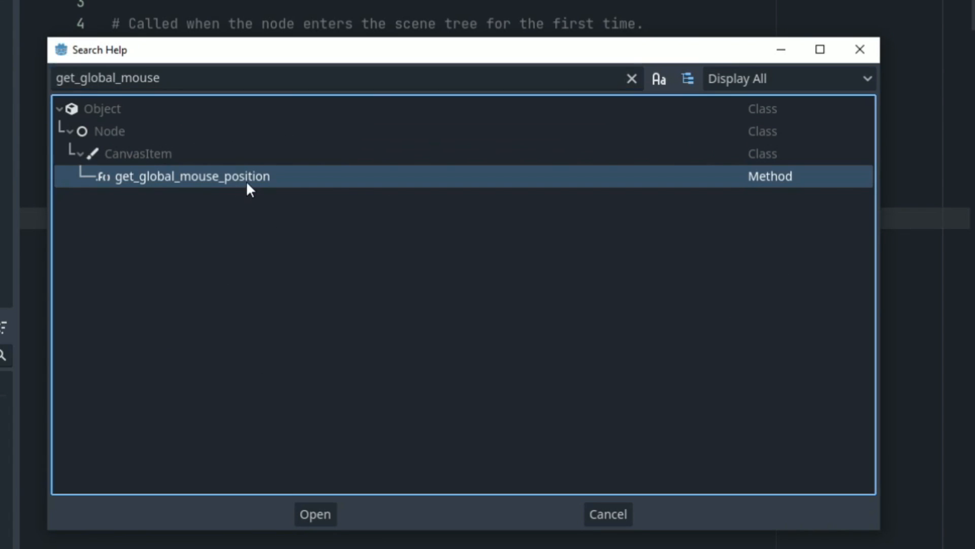
Show the class reference entry for get_global_mouse_position from Search Help.
{"action": "left_click", "coordinate": [315, 514]}
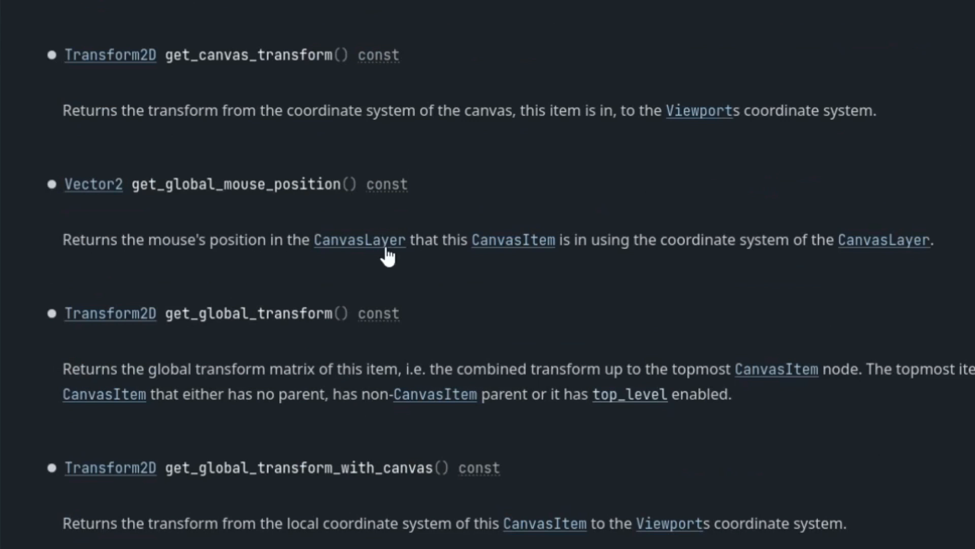
{"action": "double_click", "coordinate": [386, 184]}
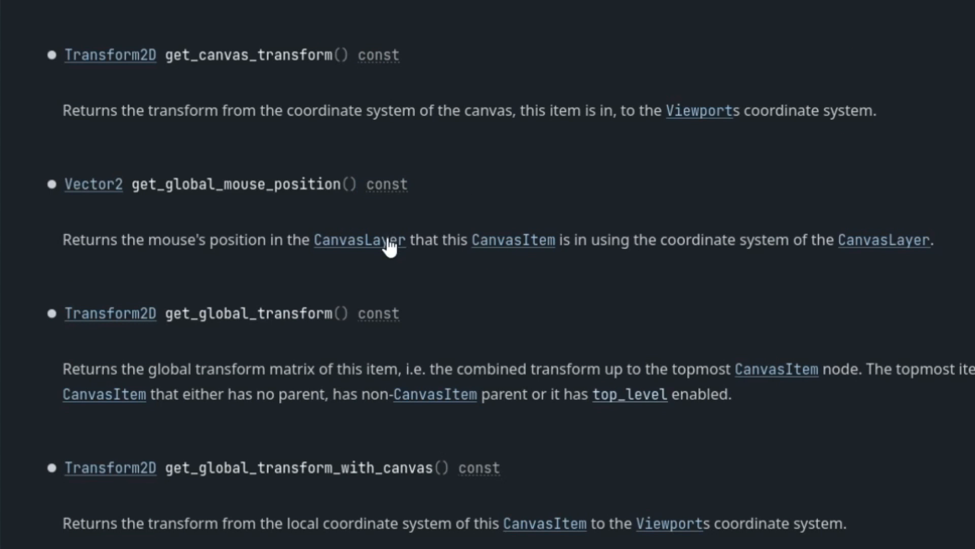
{"action": "mouse_move", "coordinate": [346, 200]}
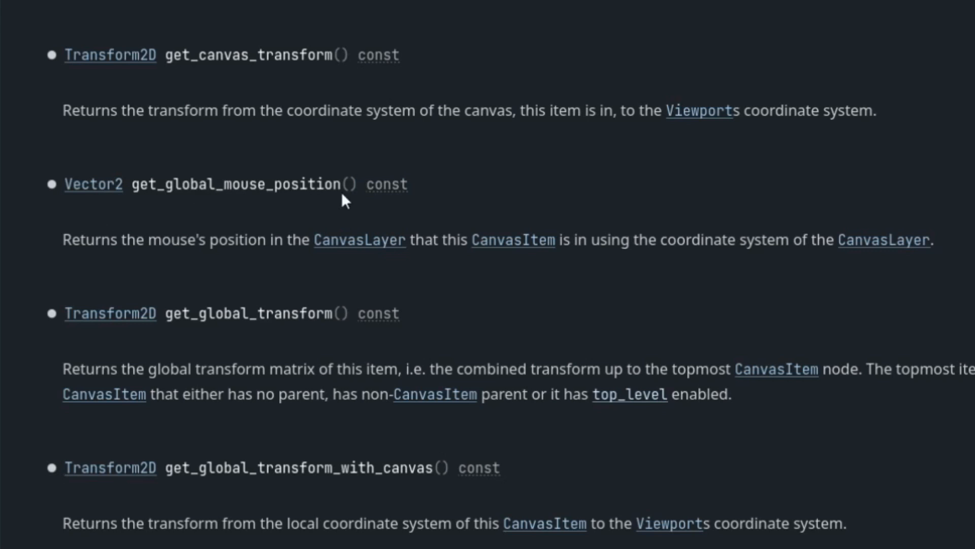